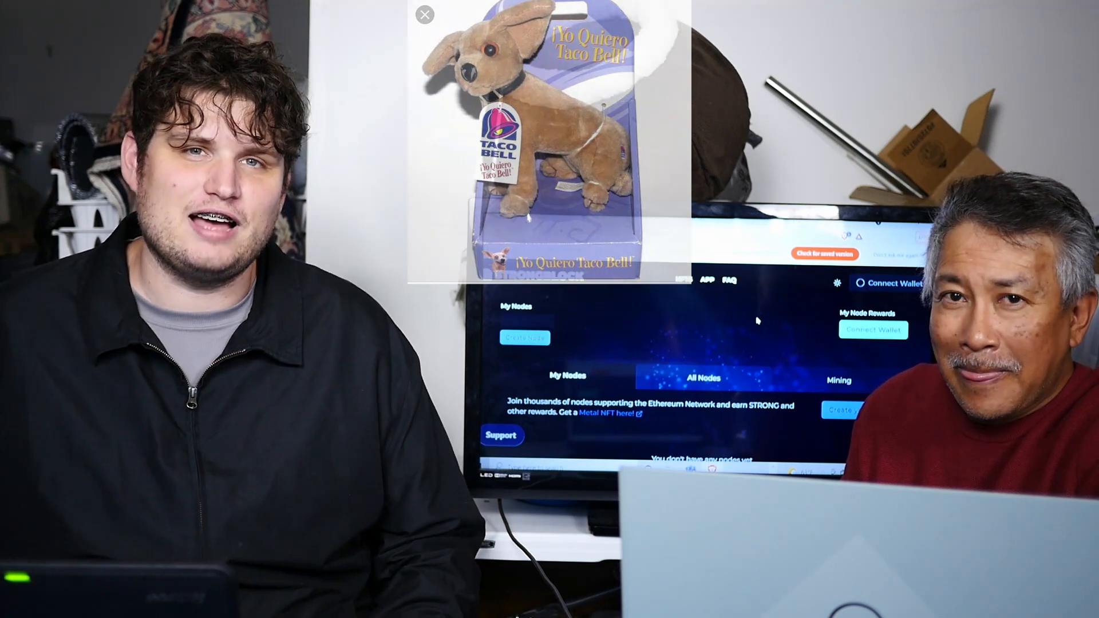
left_click(424, 14)
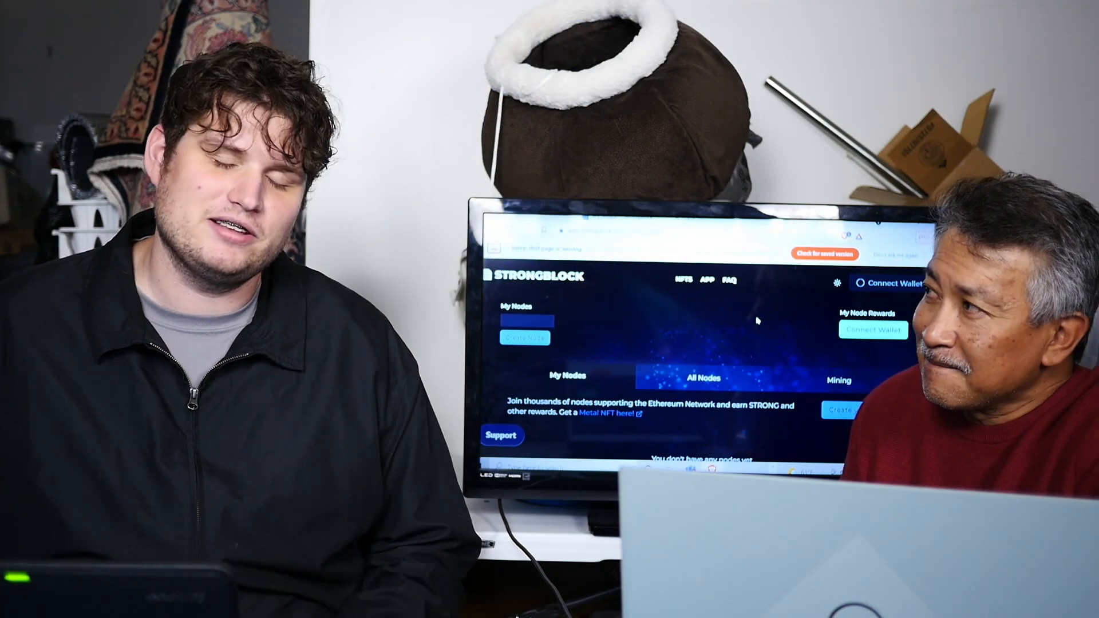